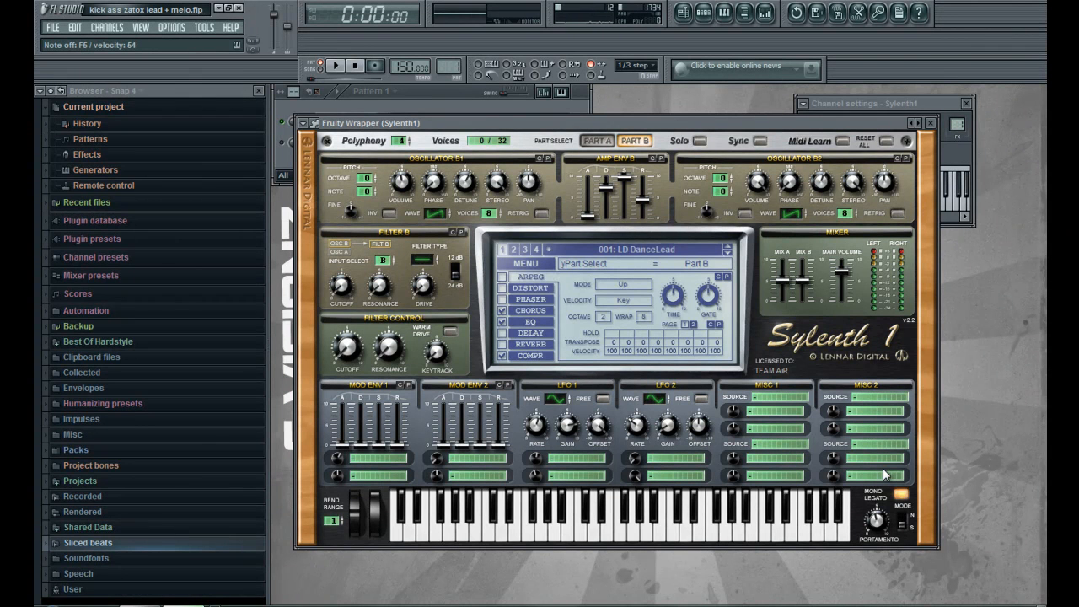
# Close the old Sylenth1 lead patch and its channel settings, then stop playback
pyautogui.click(931, 122)
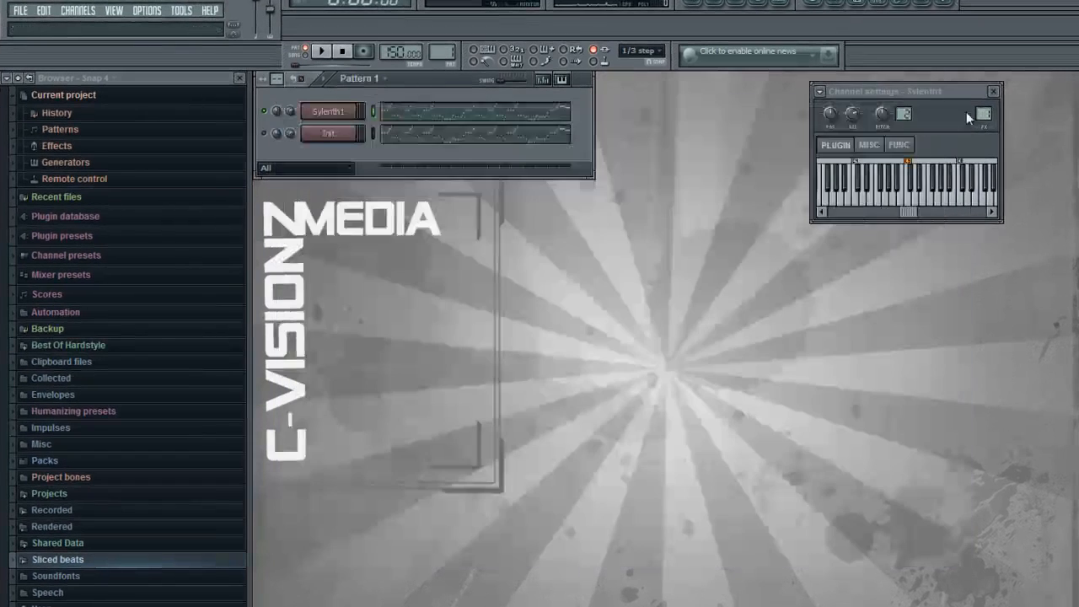
pyautogui.click(991, 91)
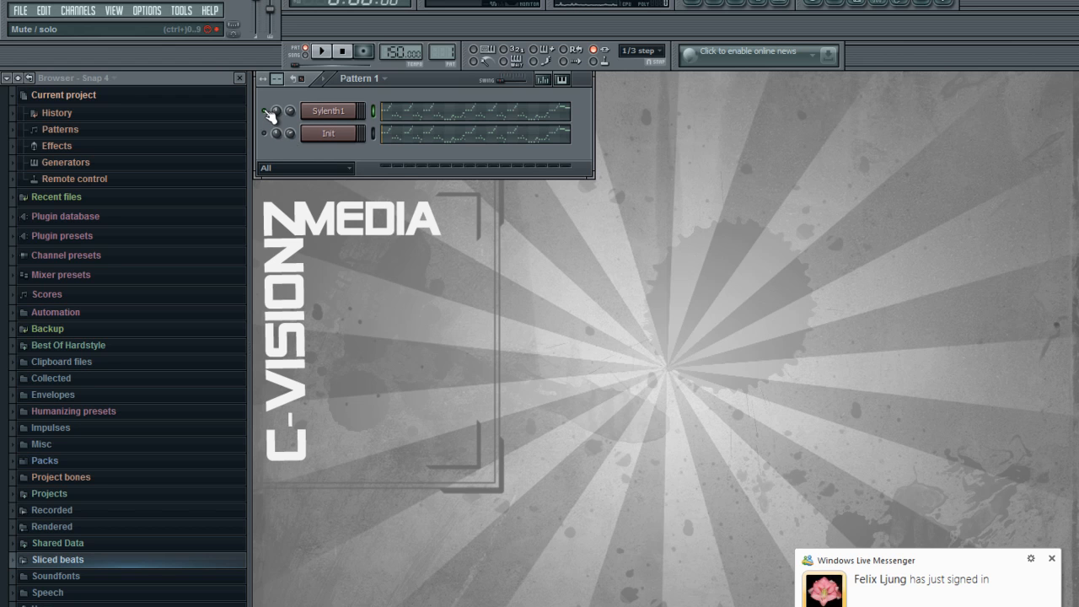
pyautogui.click(263, 111)
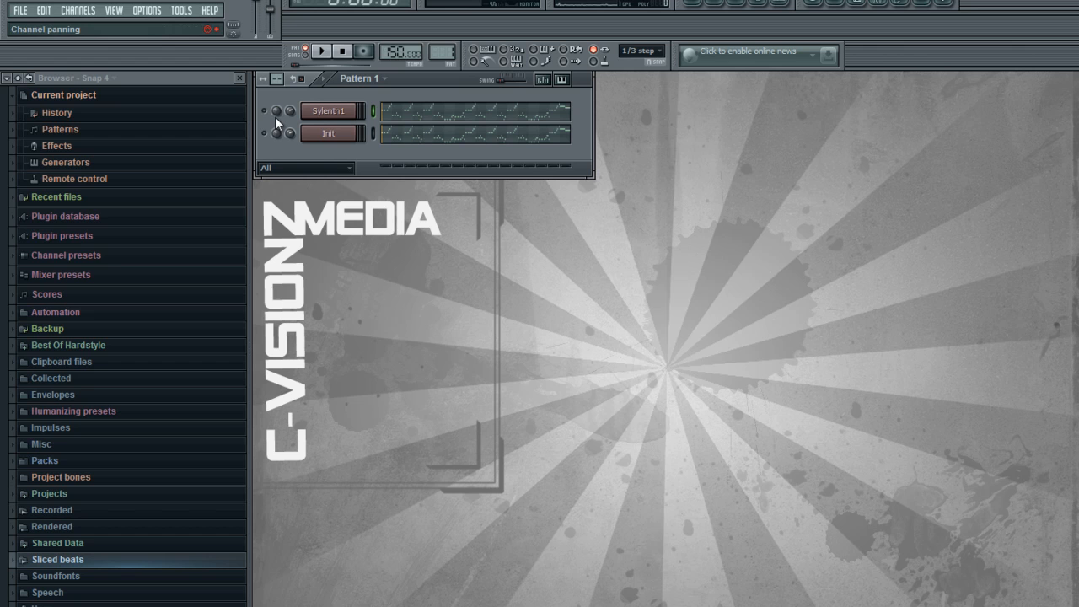
pyautogui.moveTo(277, 115)
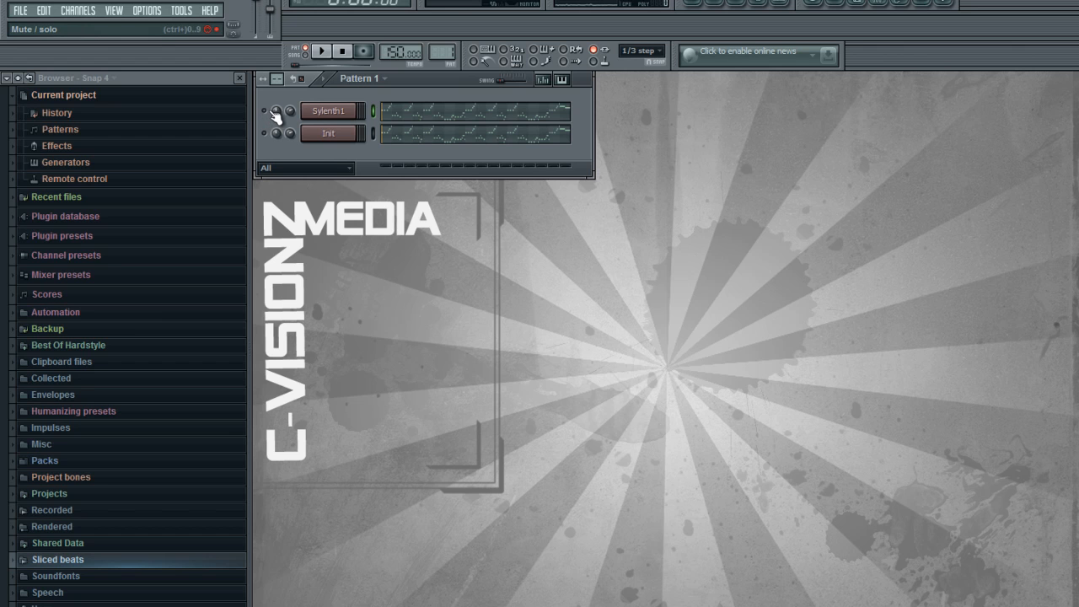
pyautogui.moveTo(273, 114)
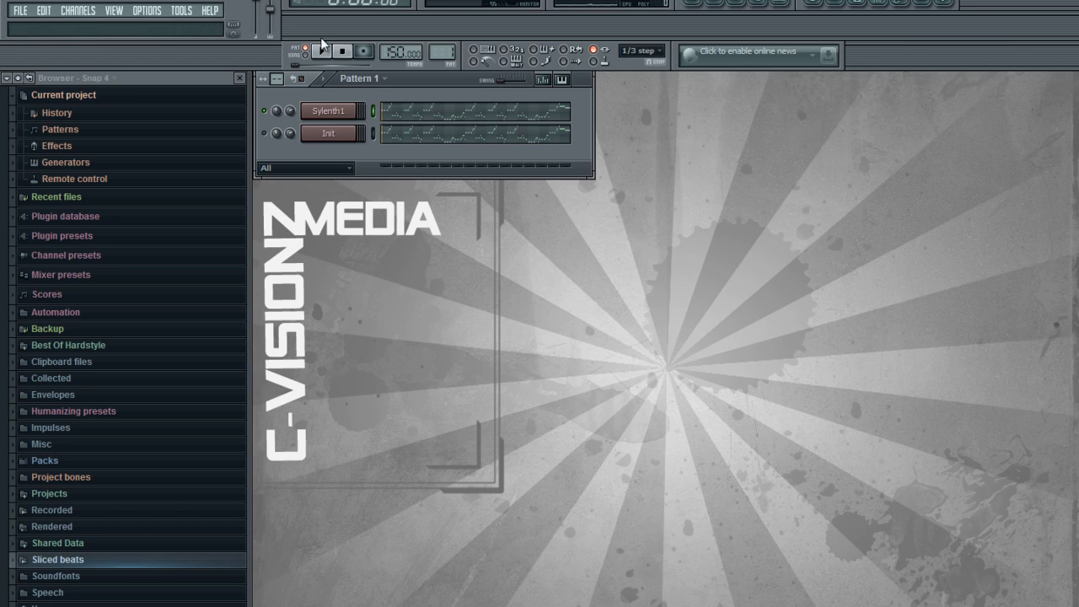
pyautogui.click(322, 50)
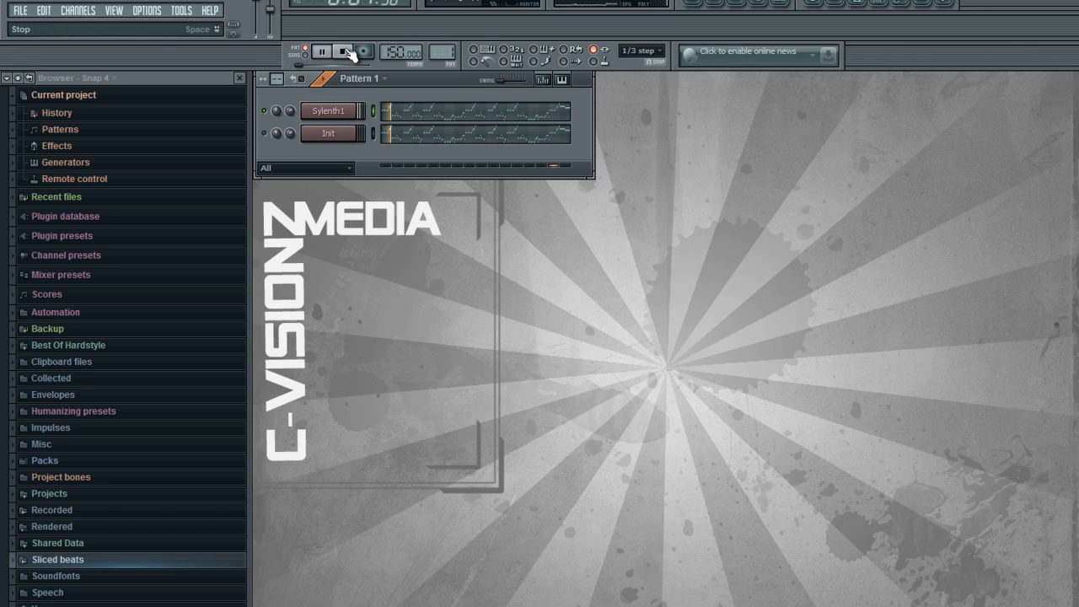
# Bring up the Init channel's Sylenth1 instance showing its blank Init patch
pyautogui.click(340, 50)
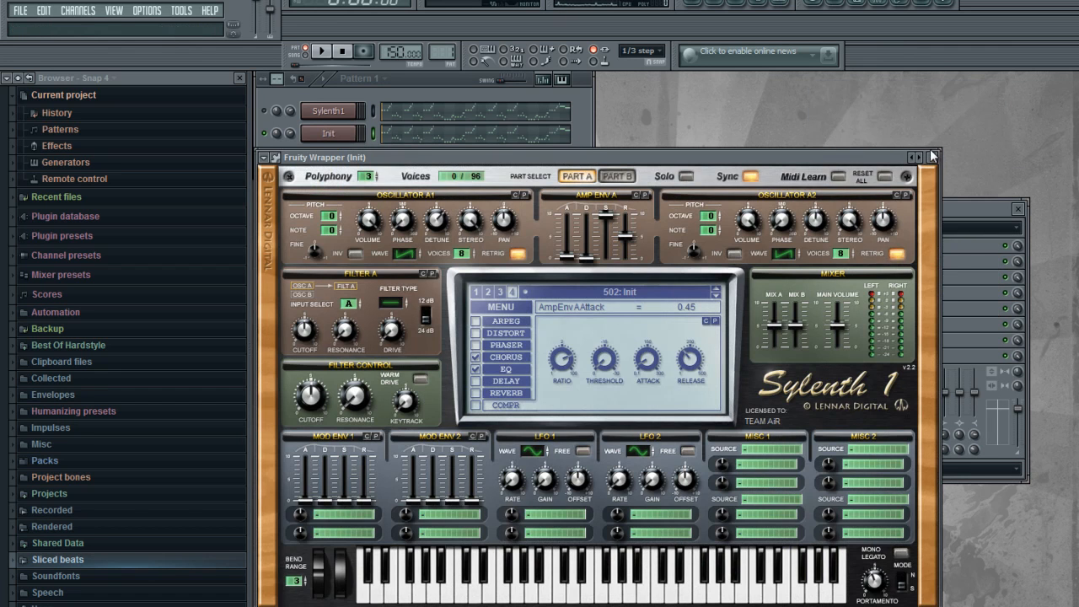
# Reopen Sylenth1 on the Init channel and detune oscillator A1 to 6.10
pyautogui.click(932, 156)
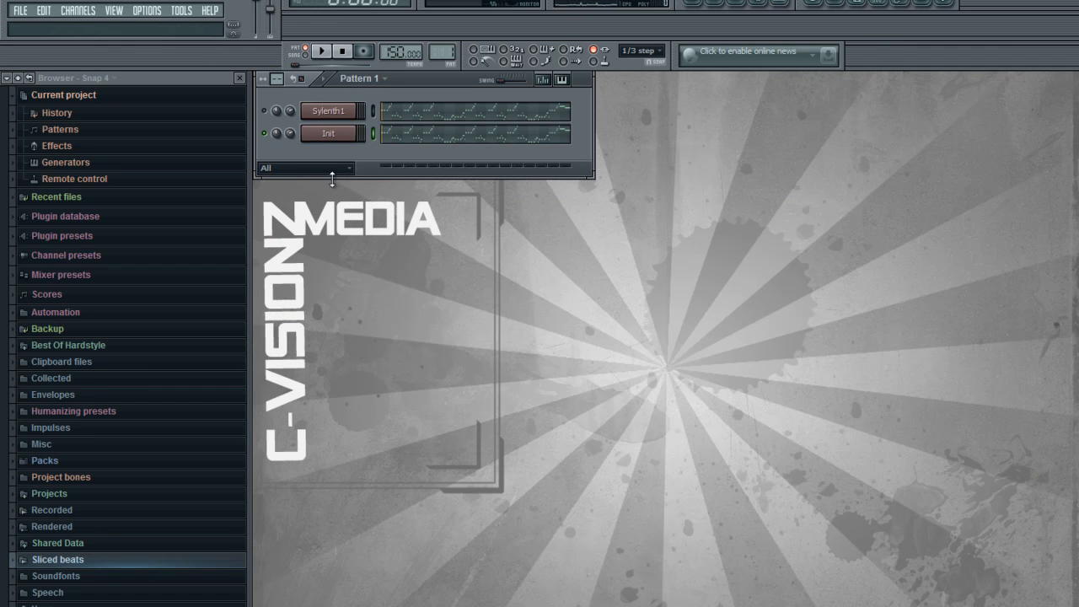
pyautogui.moveTo(330, 188)
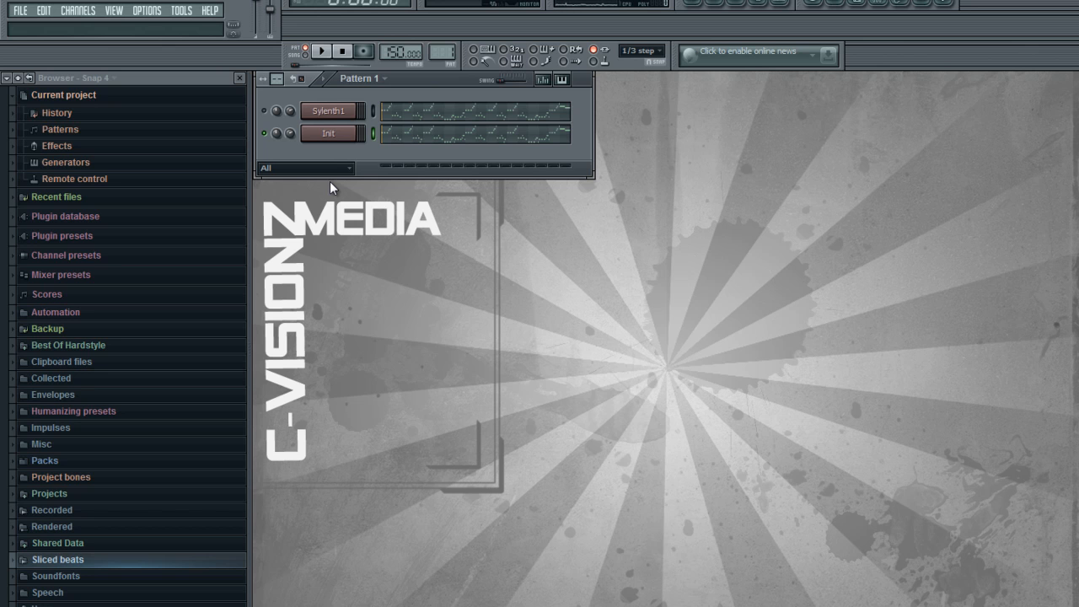
pyautogui.doubleClick(329, 112)
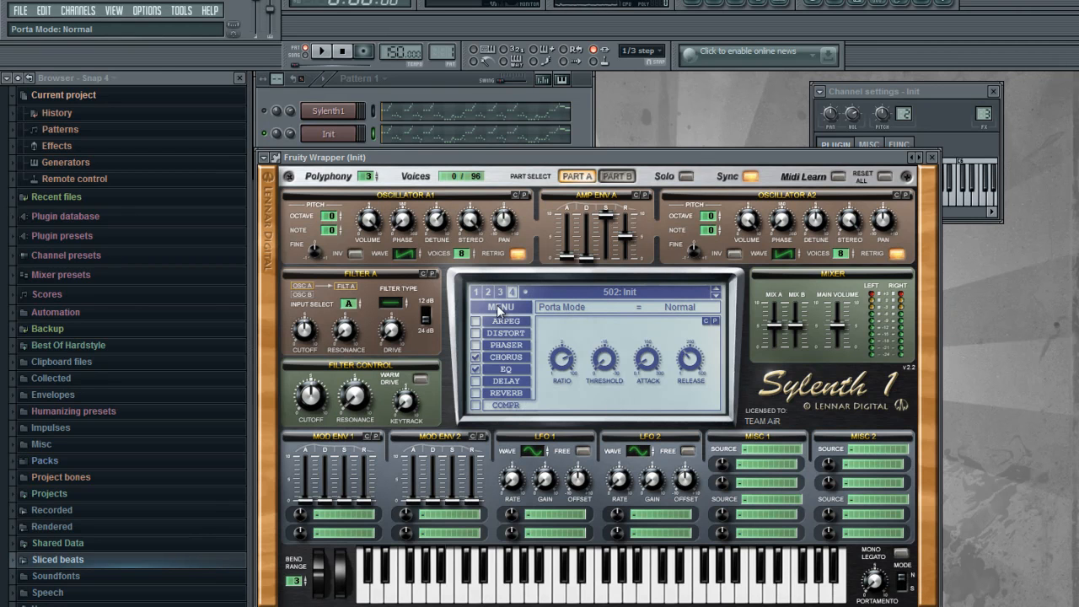
pyautogui.click(499, 307)
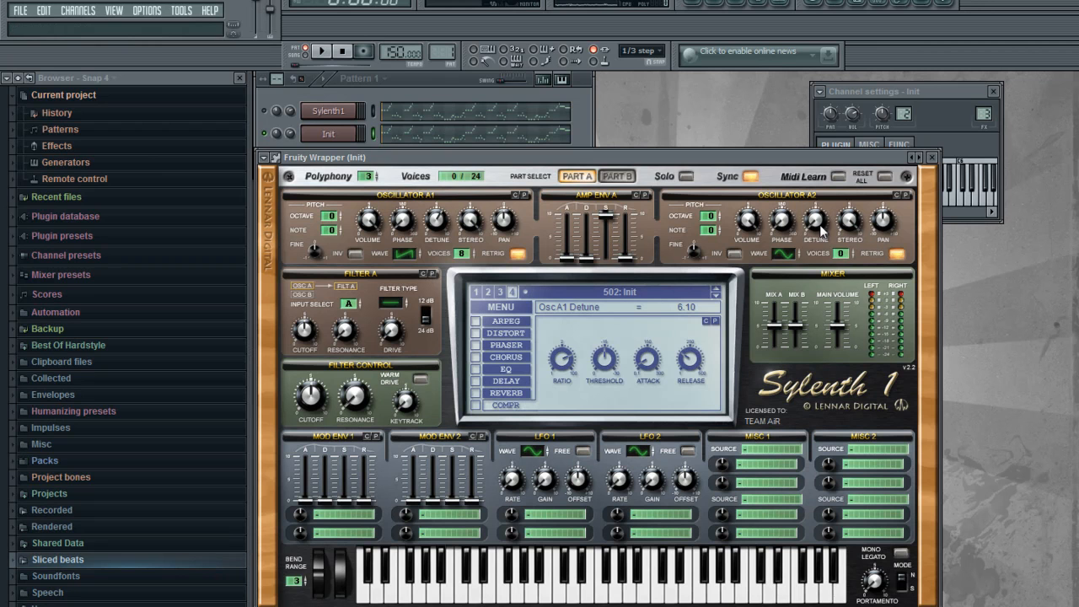
# Detune A2 to 5.86, give B2 a saw wave with retrig off, and reshape both parts' amp envelopes
pyautogui.click(816, 253)
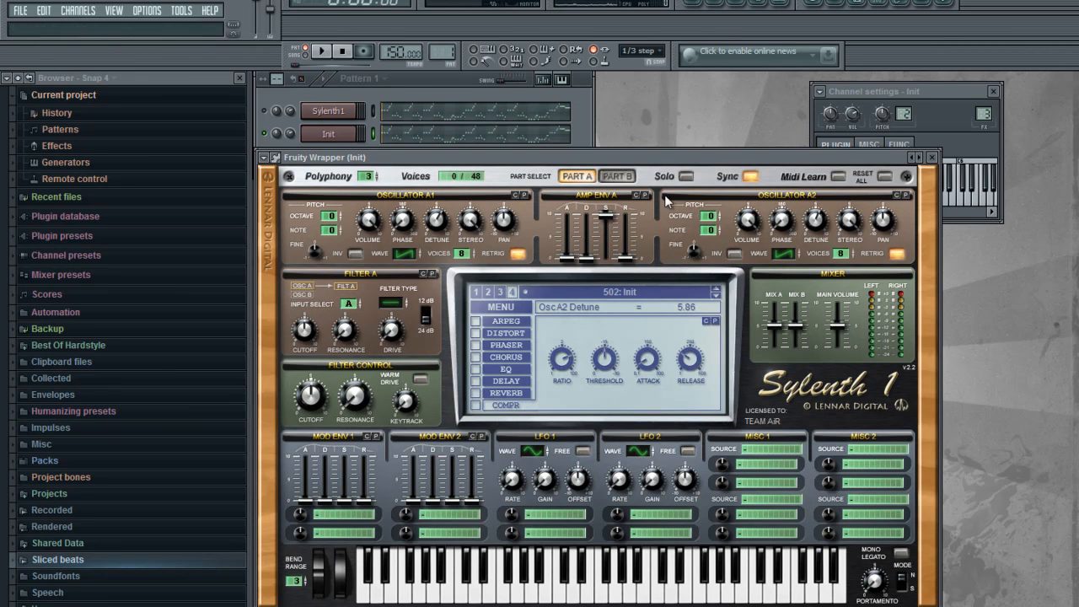
pyautogui.click(617, 175)
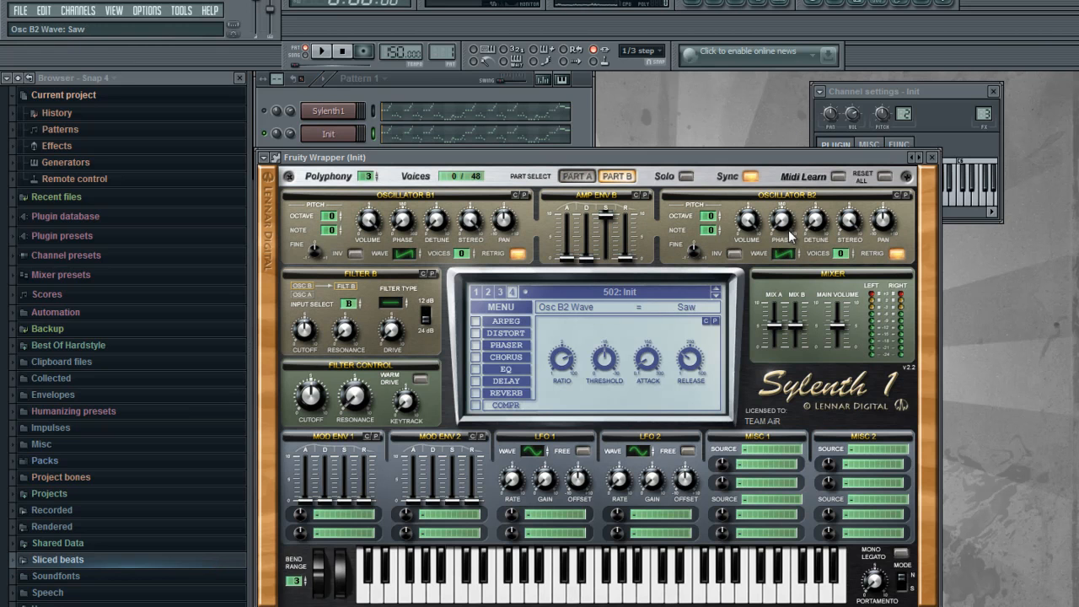
pyautogui.moveTo(816, 219); pyautogui.dragTo(816, 211)
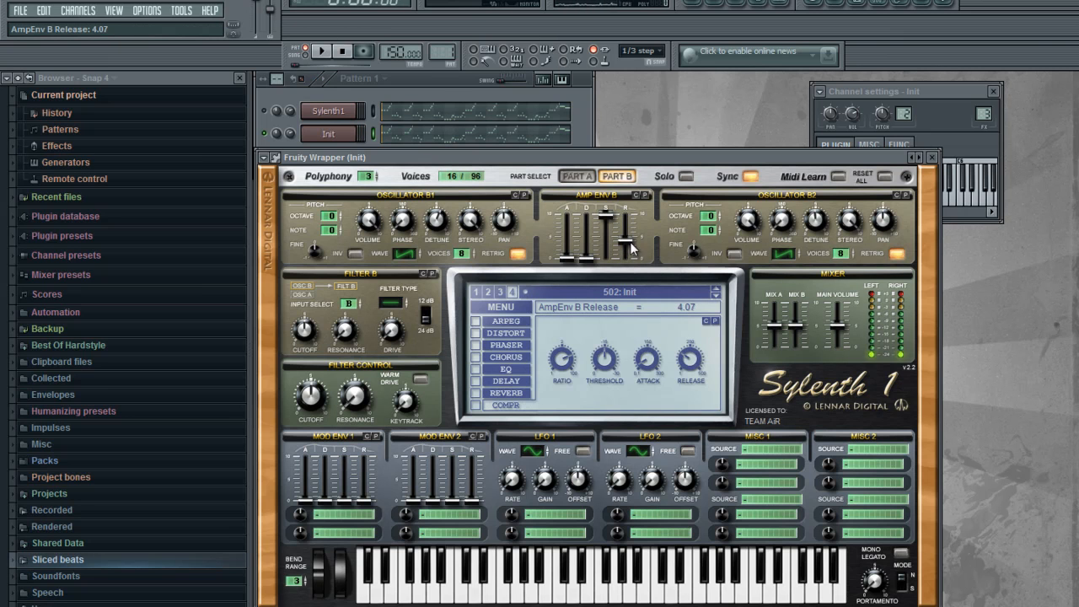
pyautogui.click(576, 176)
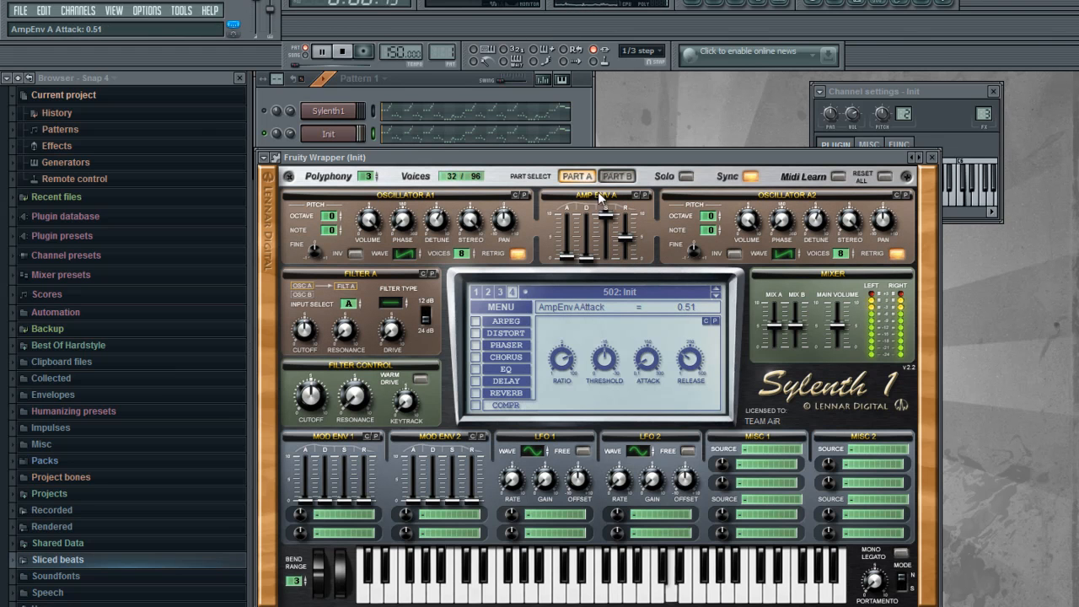
pyautogui.click(617, 176)
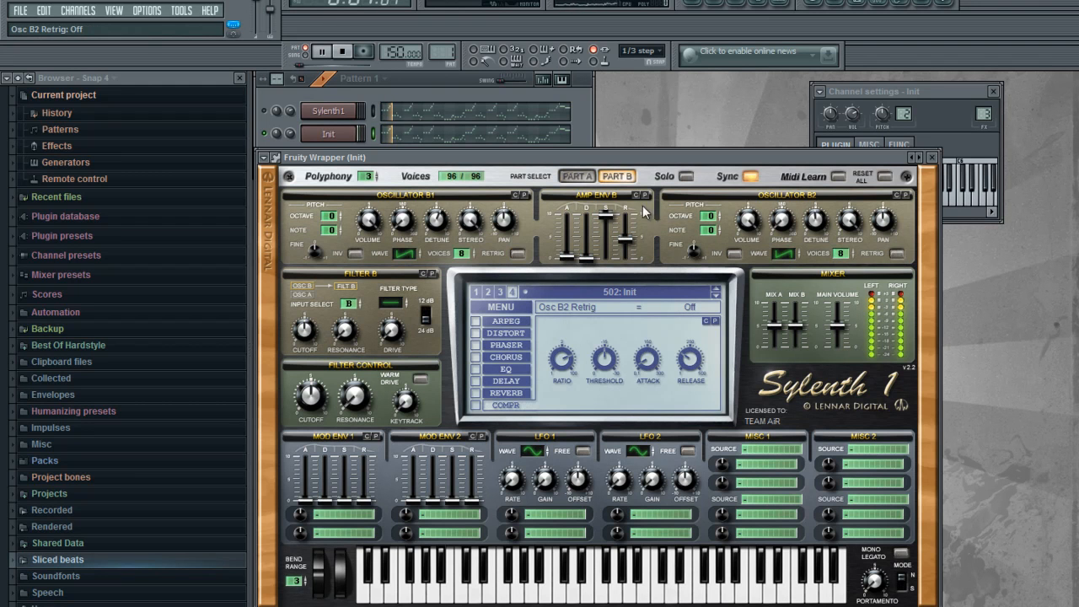
pyautogui.click(576, 177)
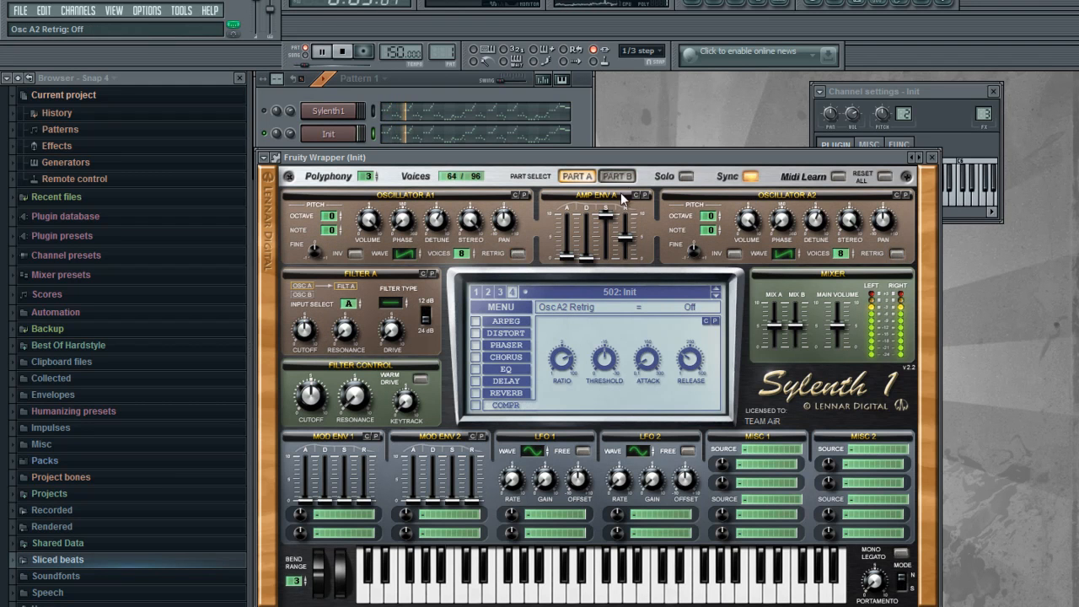
pyautogui.click(617, 175)
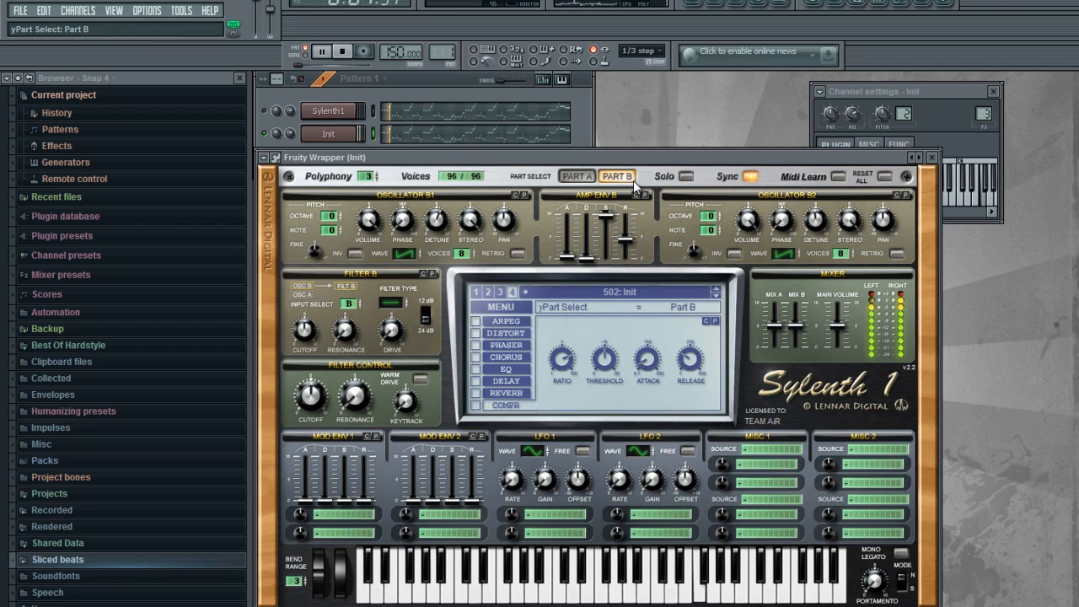
# Dial the Sylenth1 portamento time down to 4.33 while auditioning playback
pyautogui.click(321, 51)
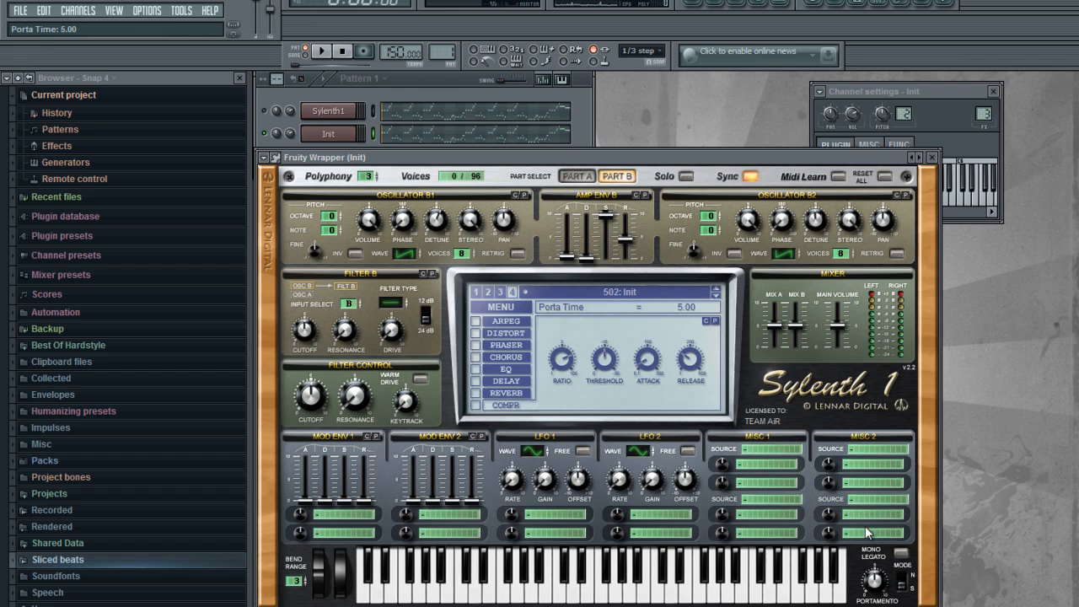
pyautogui.click(320, 50)
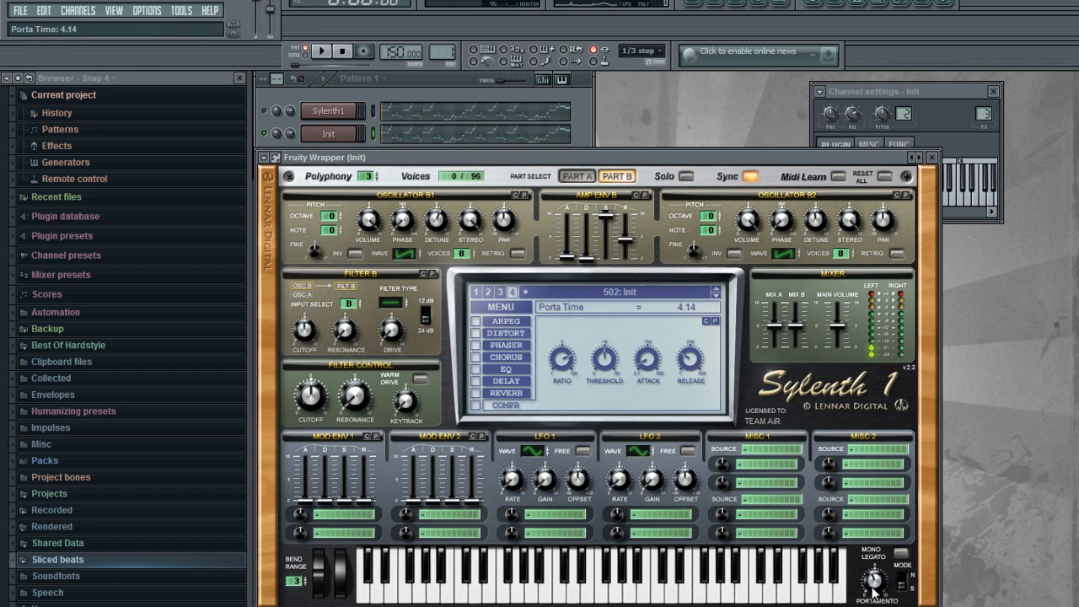
pyautogui.moveTo(873, 576); pyautogui.dragTo(873, 587)
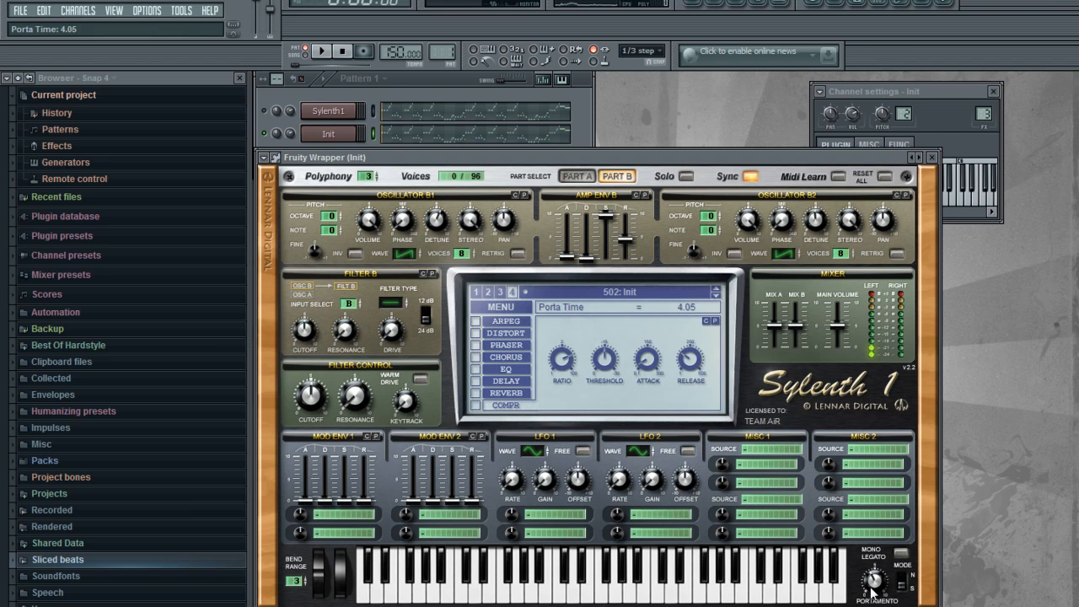
pyautogui.click(320, 50)
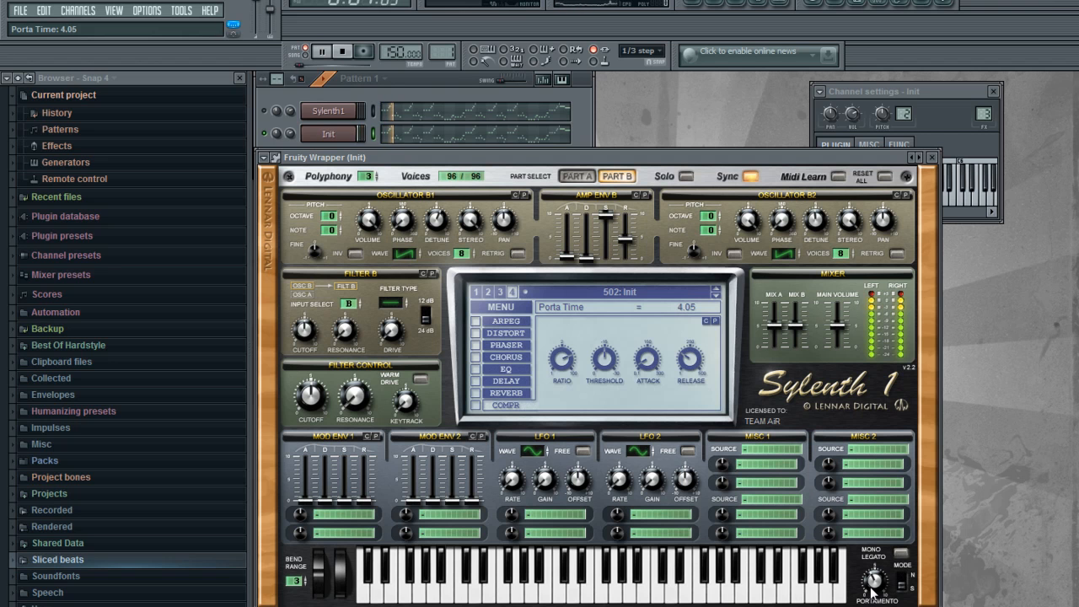
pyautogui.click(320, 51)
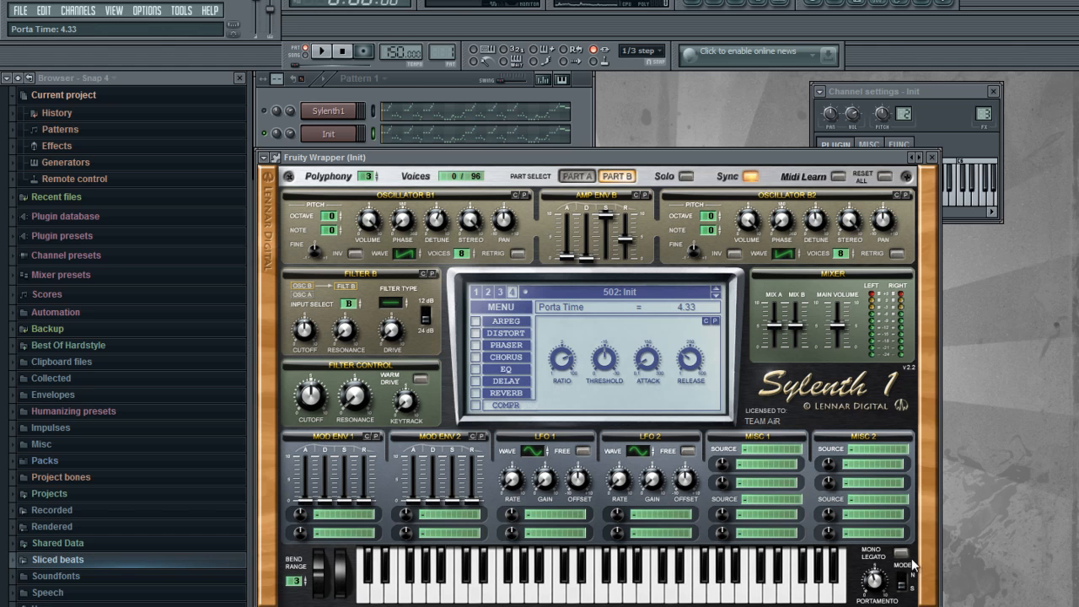
pyautogui.moveTo(883, 566)
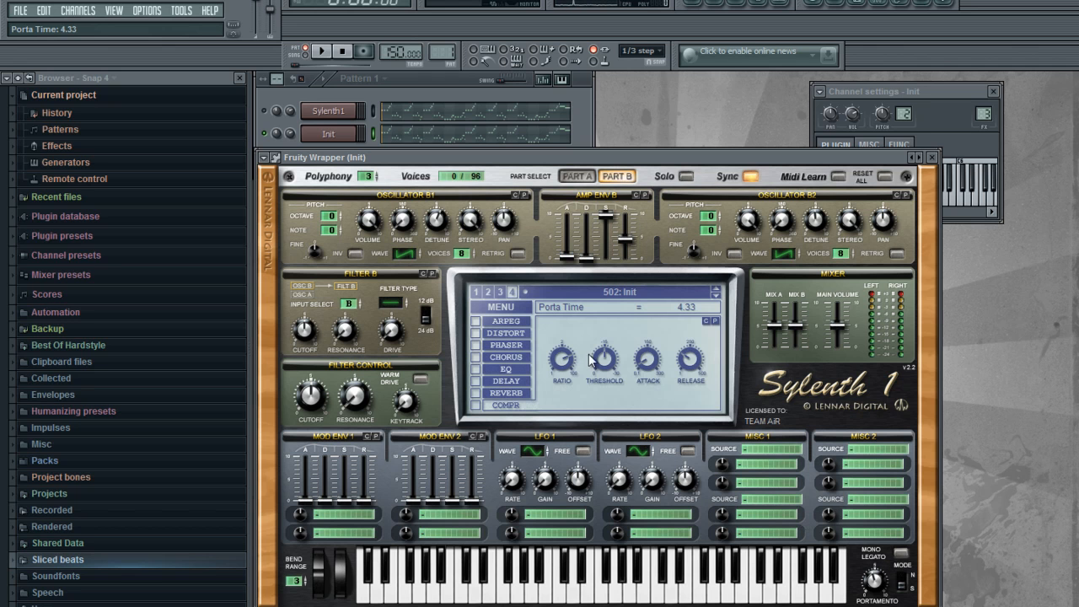
pyautogui.moveTo(593, 295)
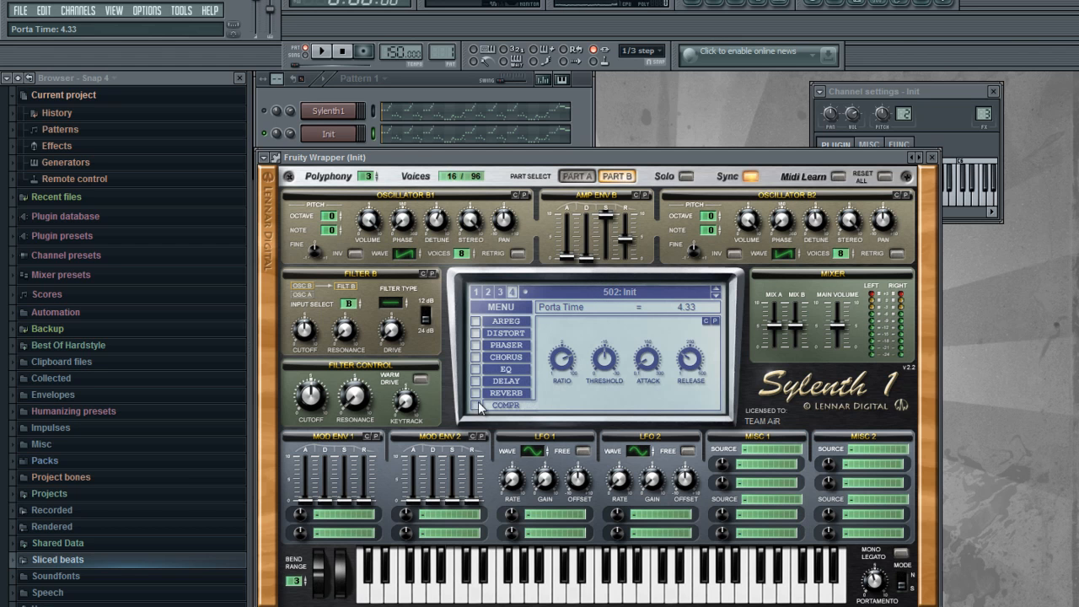
# Review Sylenth1's EQ and chorus pages, switch the compressor on, and bring up mixer insert 3
pyautogui.click(506, 367)
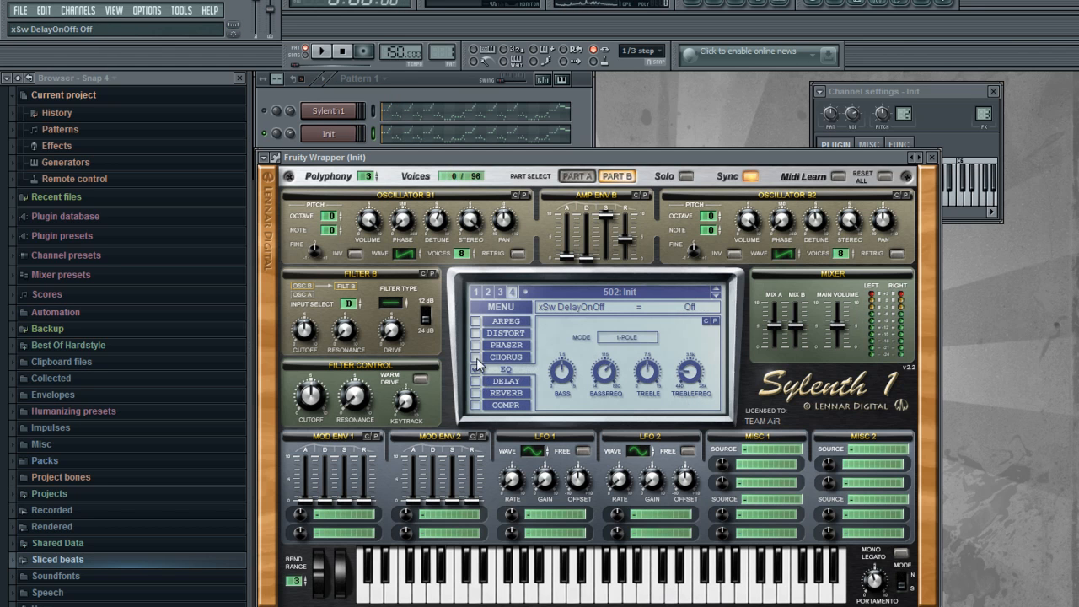
pyautogui.click(476, 358)
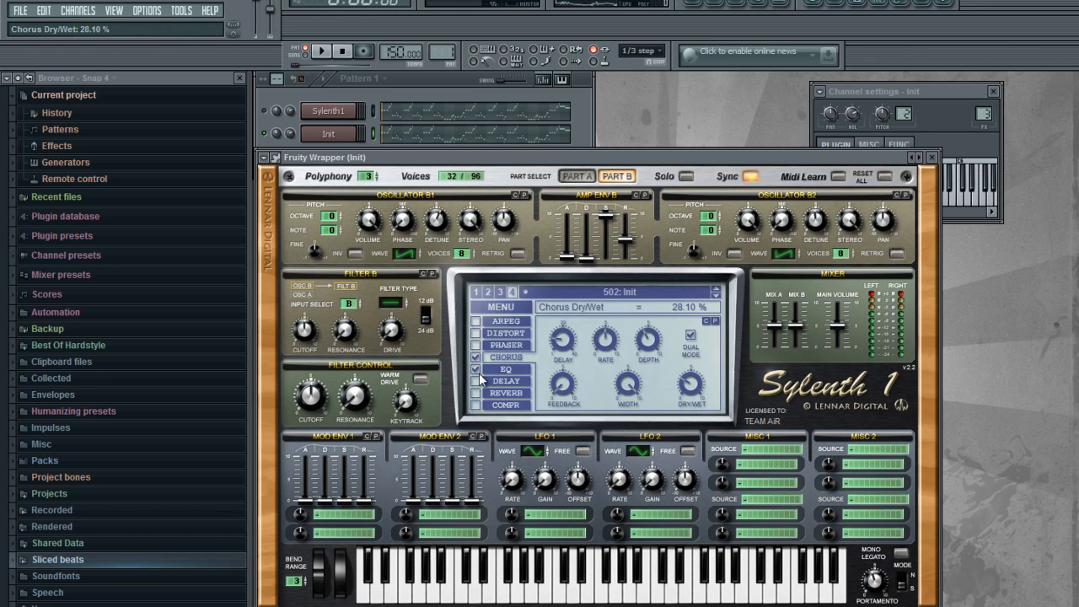
pyautogui.click(475, 405)
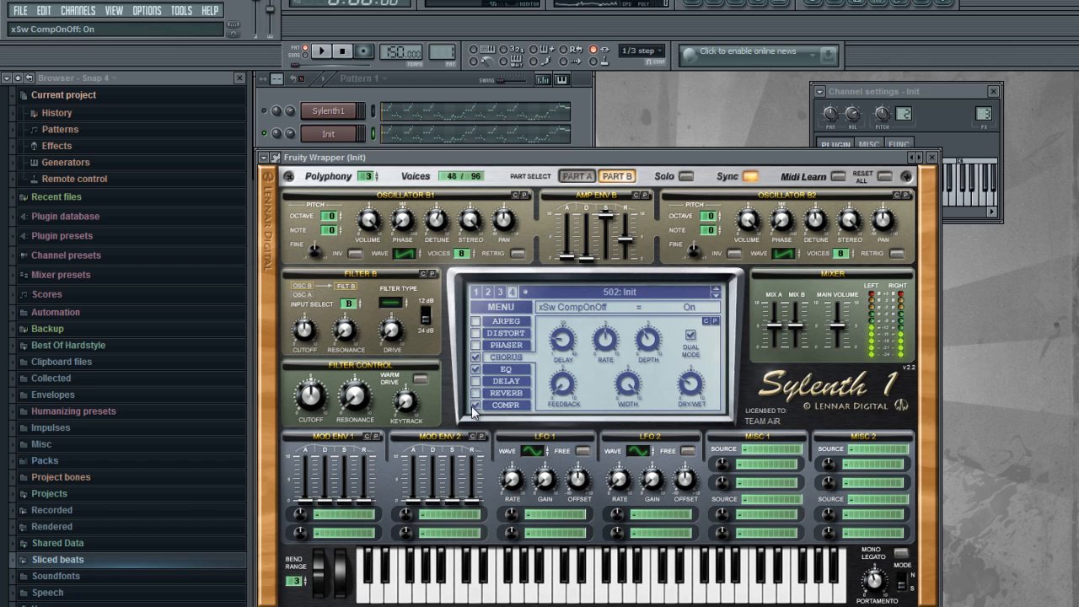
pyautogui.click(476, 411)
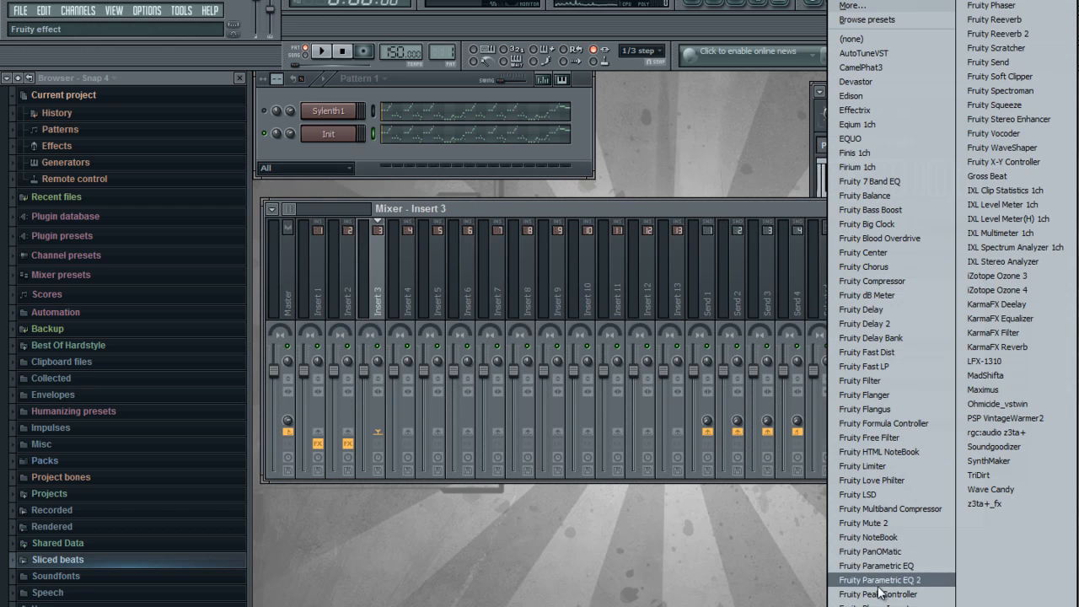
# Load Parametric EQ 2 with a raised high band, two Fruity Reeverb 2s and EQUO onto insert 3
pyautogui.click(880, 580)
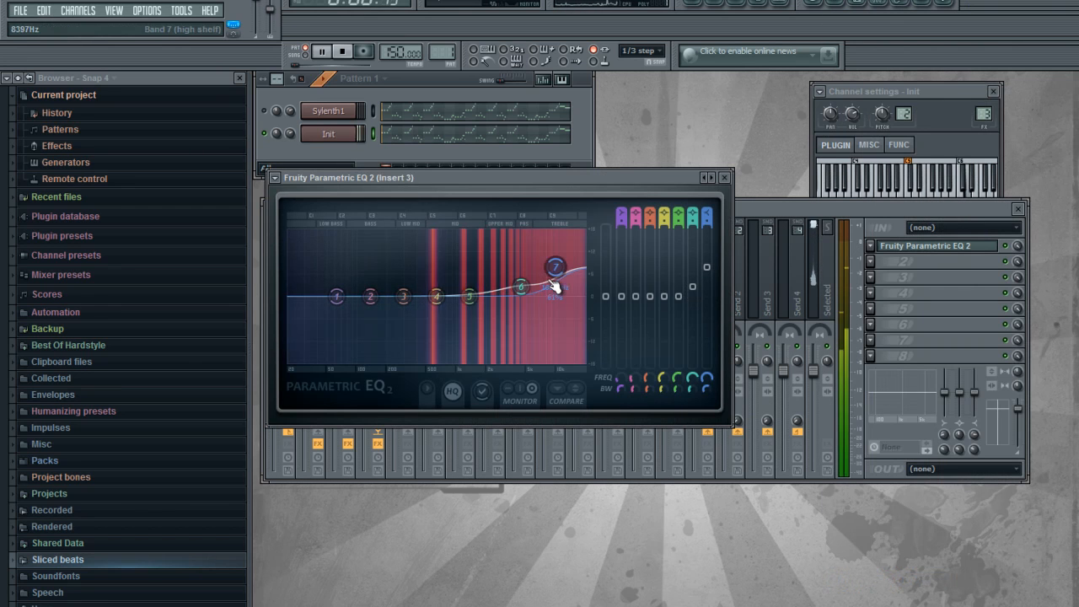
pyautogui.moveTo(555, 266); pyautogui.dragTo(559, 277)
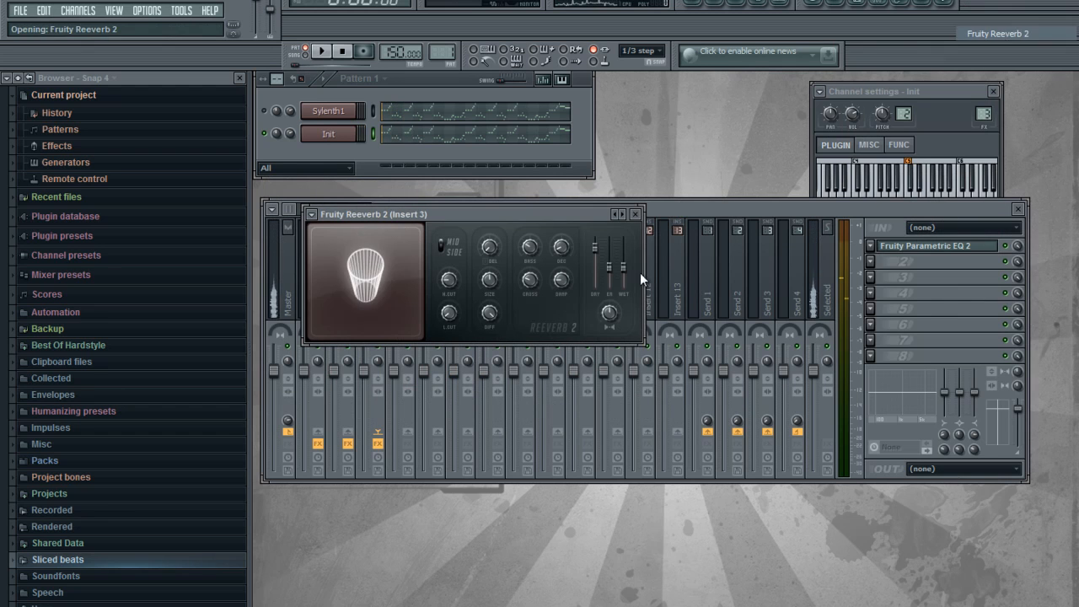
pyautogui.click(320, 50)
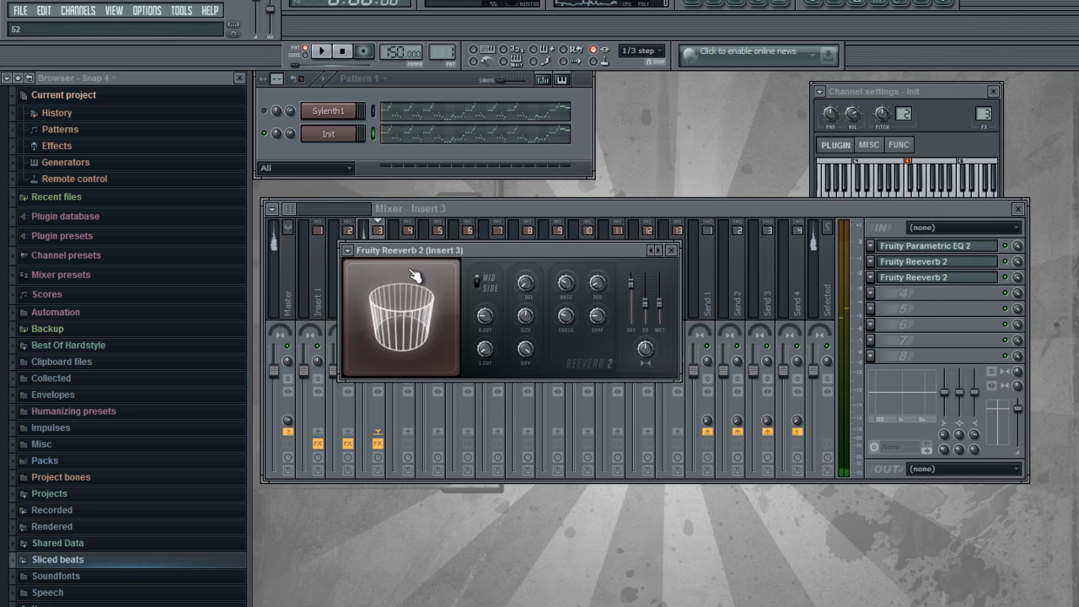
pyautogui.click(671, 250)
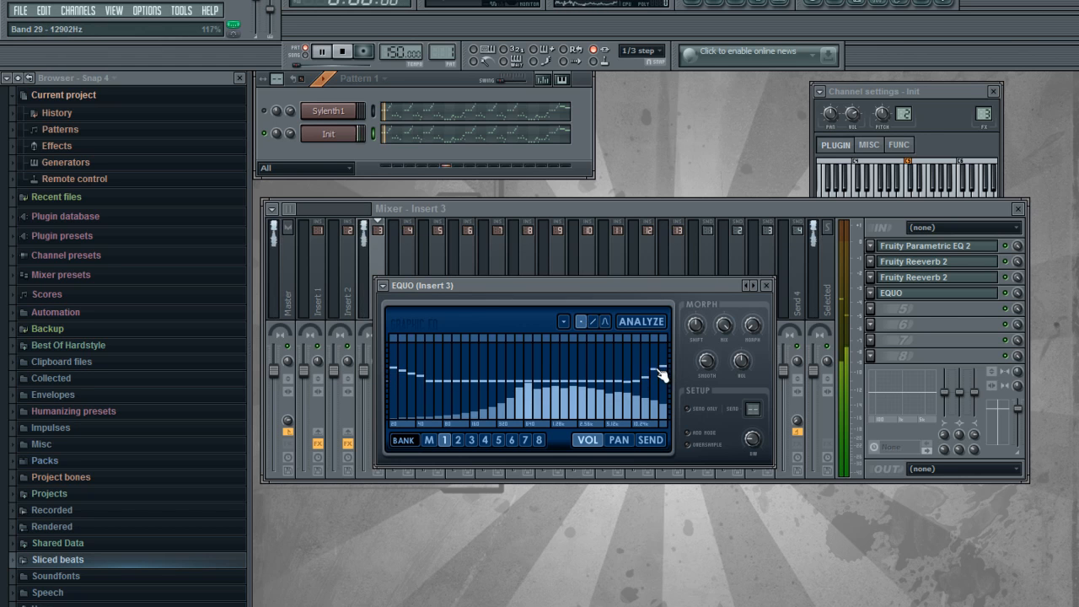
pyautogui.click(765, 285)
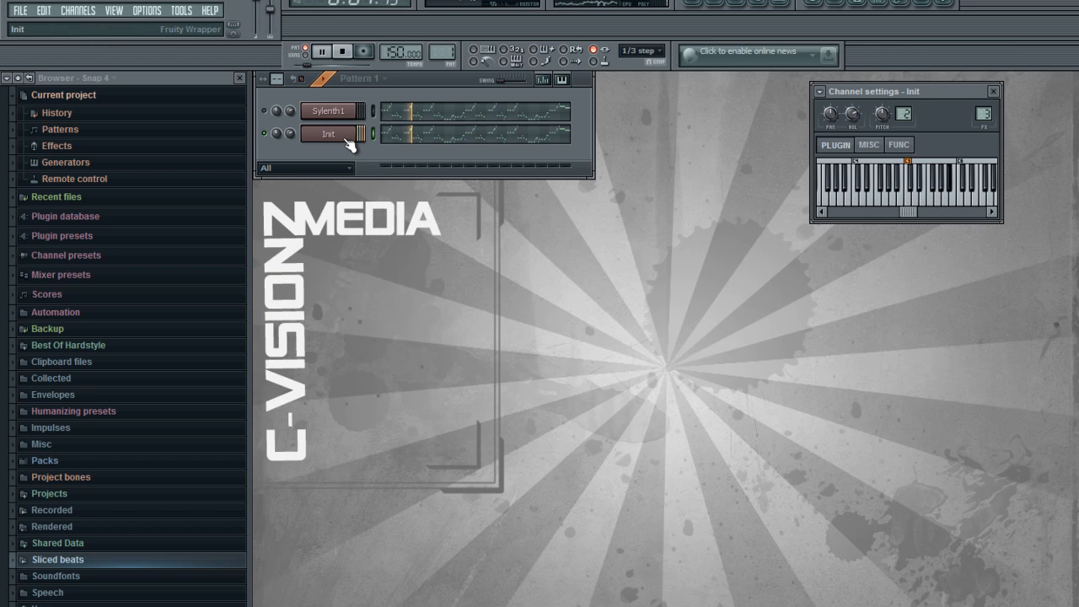
# Add Fruity Delay 2 to insert 3's chain and bring the Sylenth1 lead back up
pyautogui.click(320, 51)
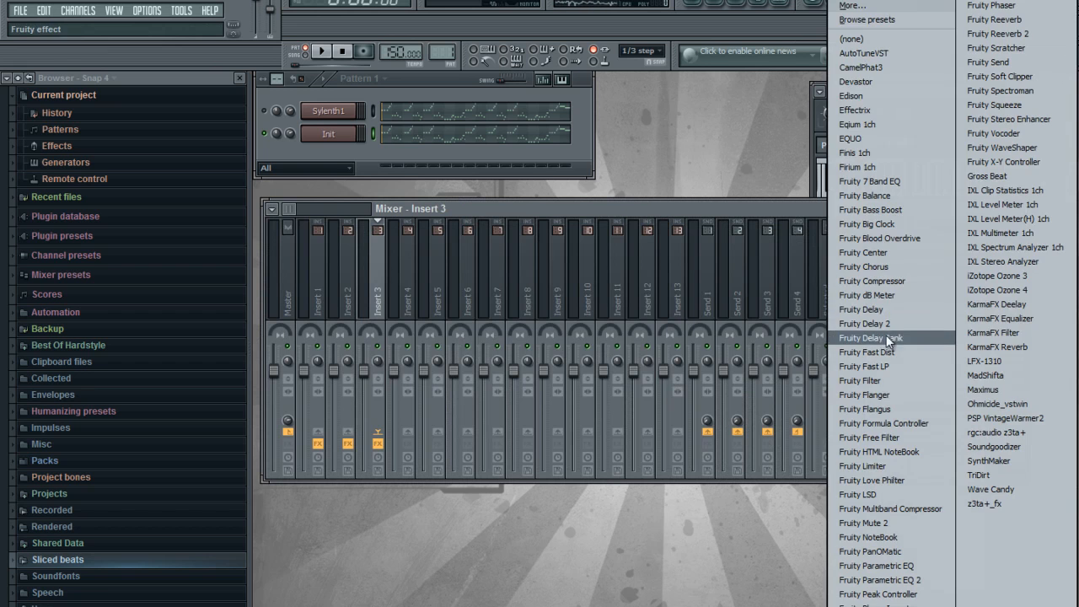
pyautogui.click(863, 324)
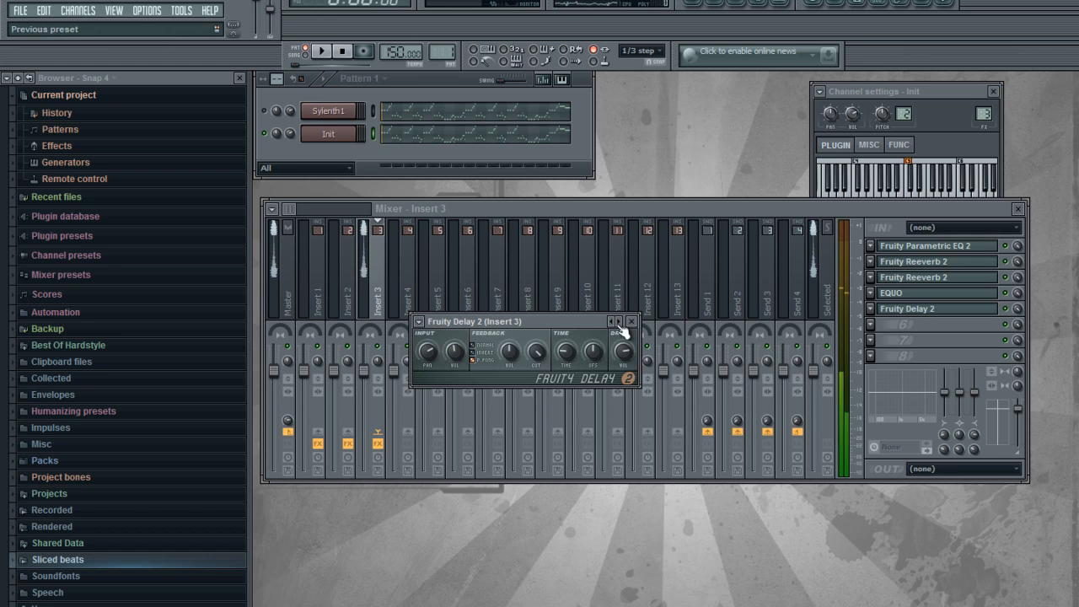
pyautogui.click(630, 320)
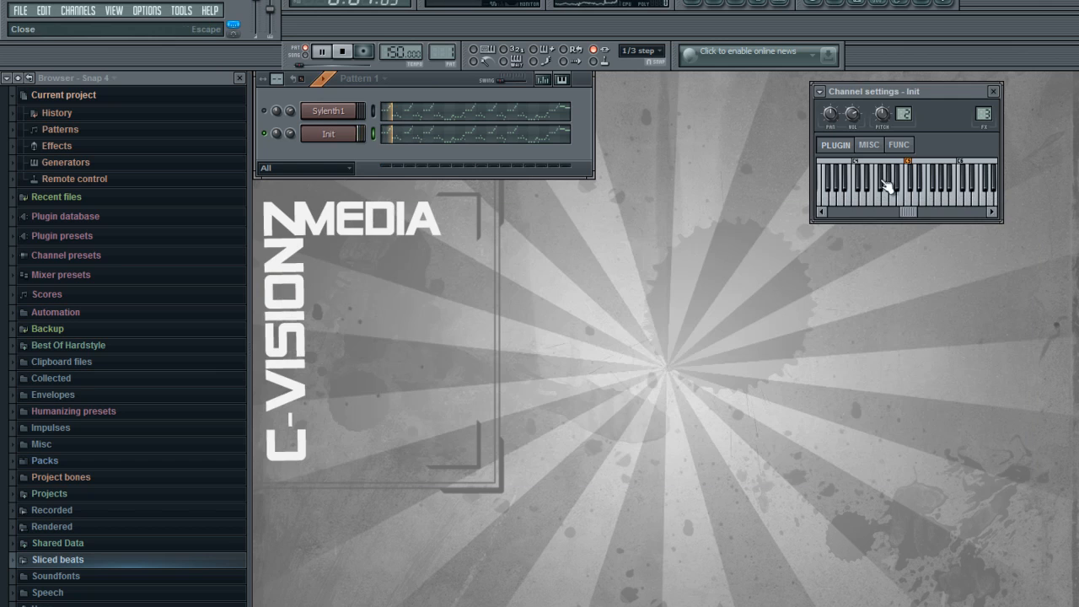
pyautogui.click(327, 111)
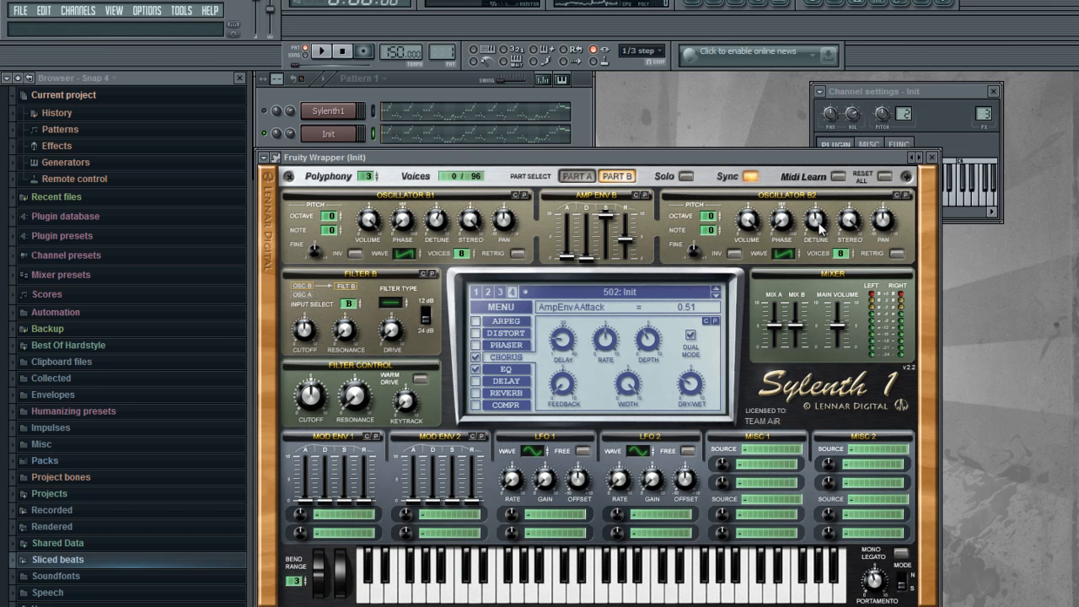
# Set oscillator B2's detune to 5.29 and return to editing Part A
pyautogui.moveTo(816, 221); pyautogui.dragTo(816, 211)
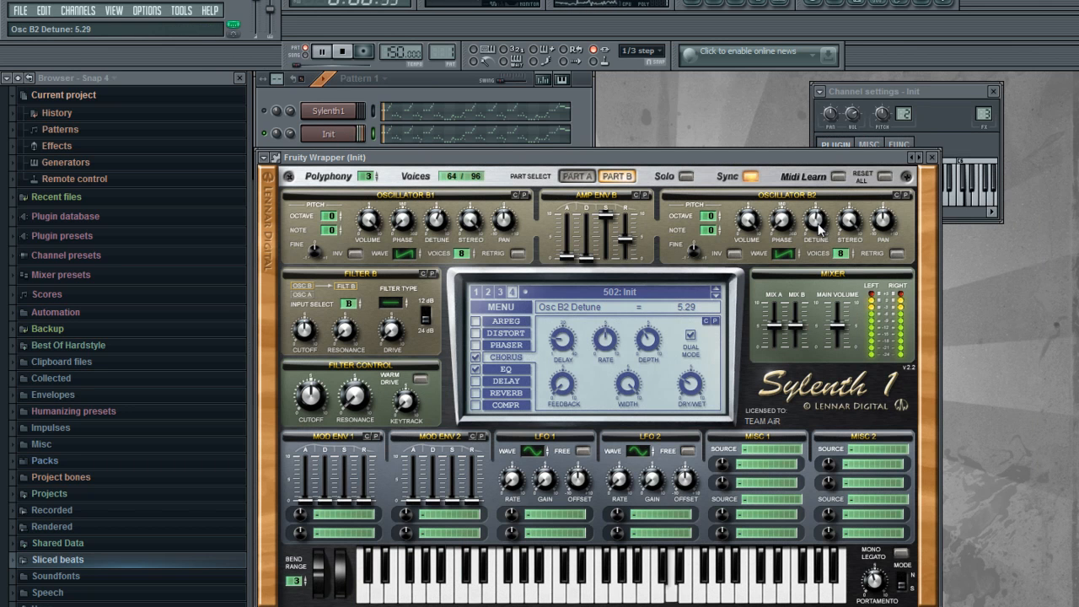
pyautogui.click(576, 176)
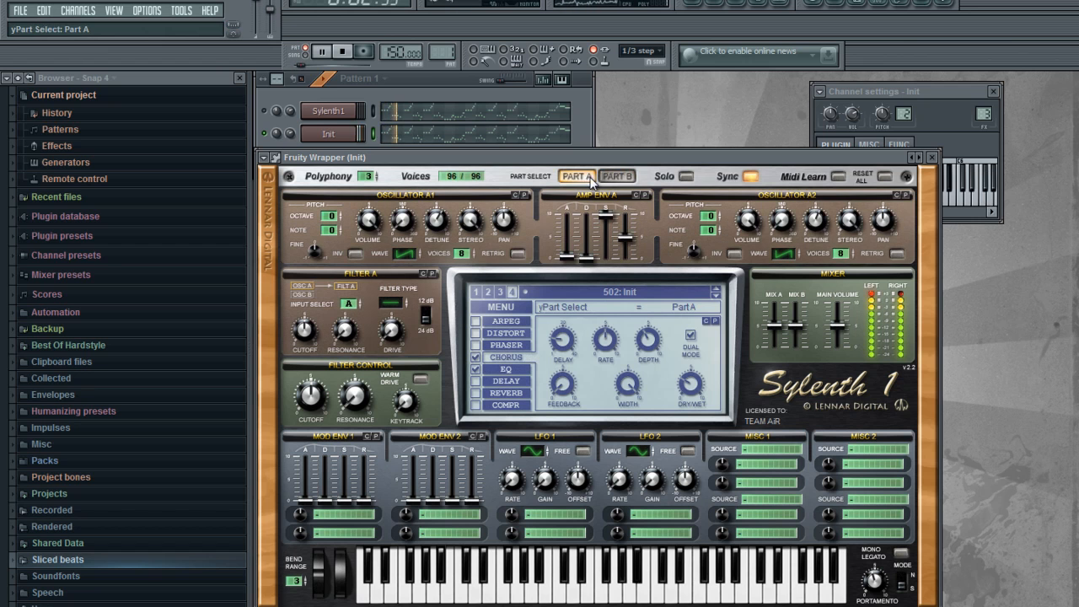
pyautogui.moveTo(816, 221); pyautogui.dragTo(815, 216)
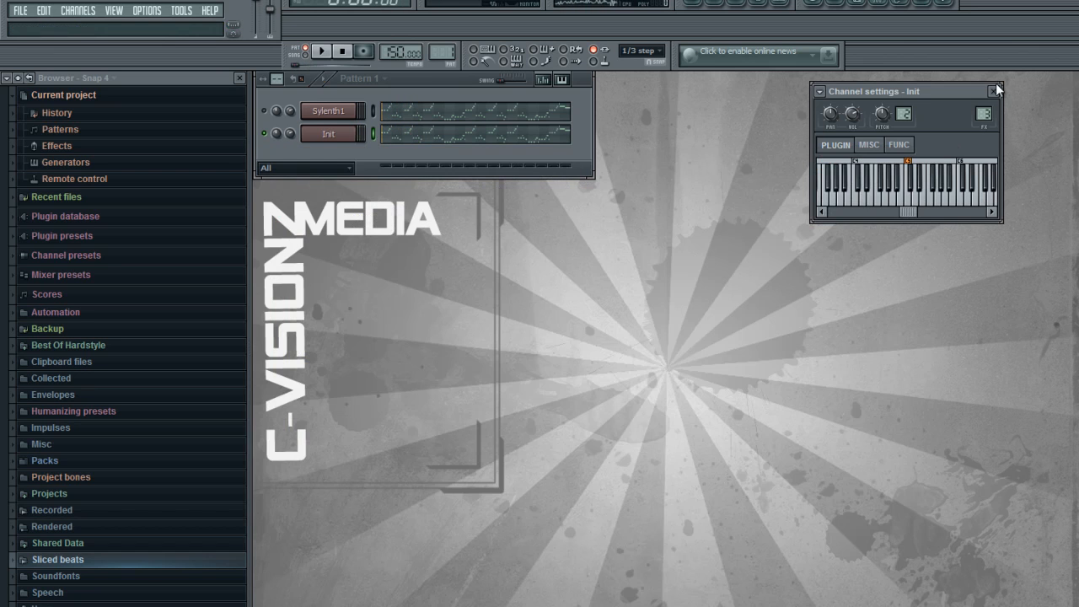
# Close the Init channel settings panel, leaving only the channel rack
pyautogui.click(997, 91)
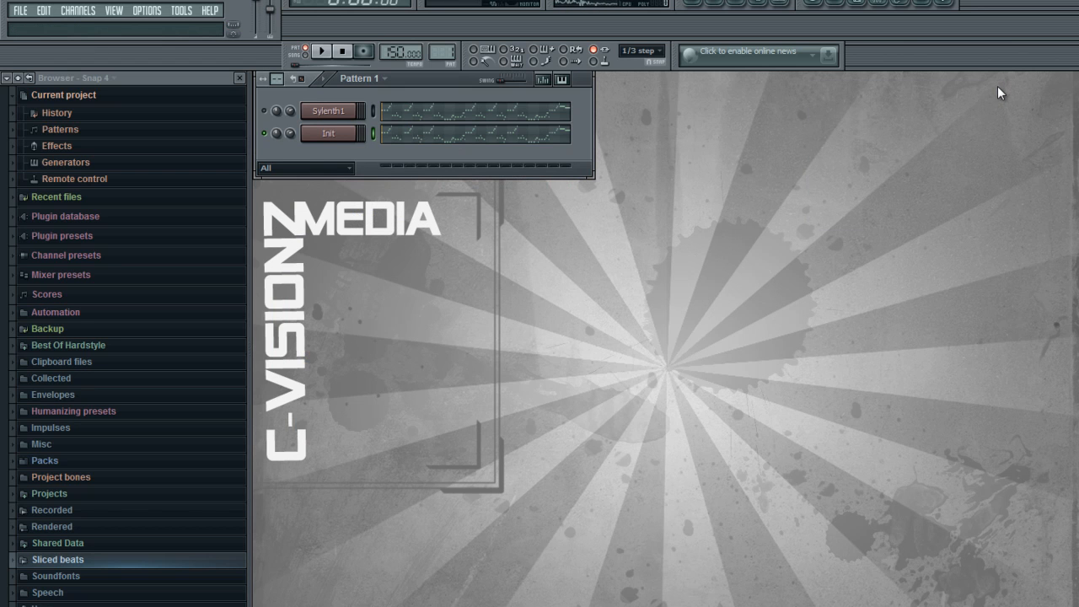
pyautogui.moveTo(421, 165)
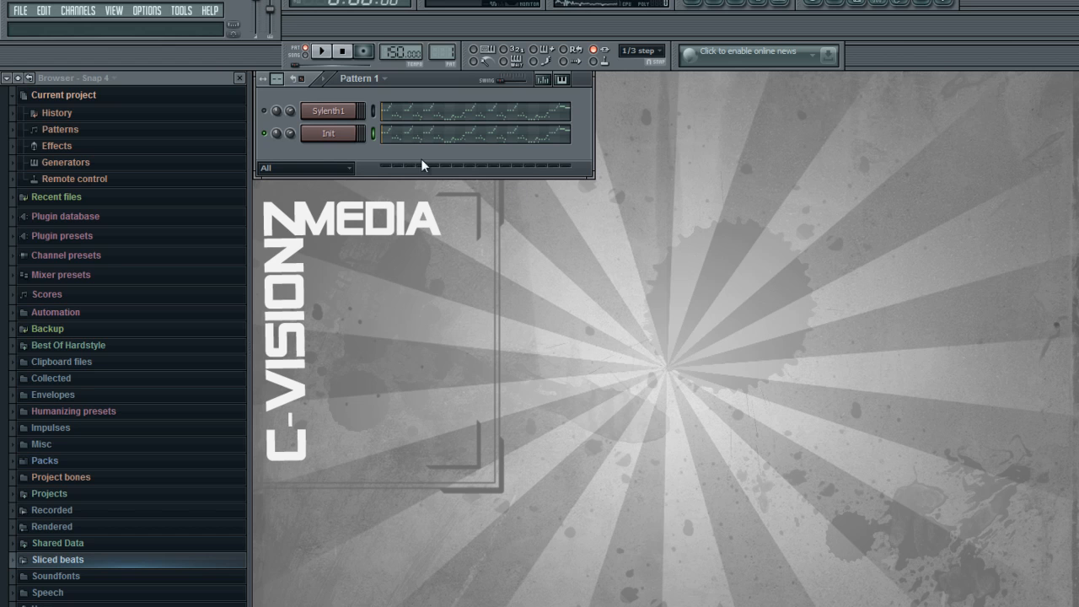
pyautogui.moveTo(263, 133)
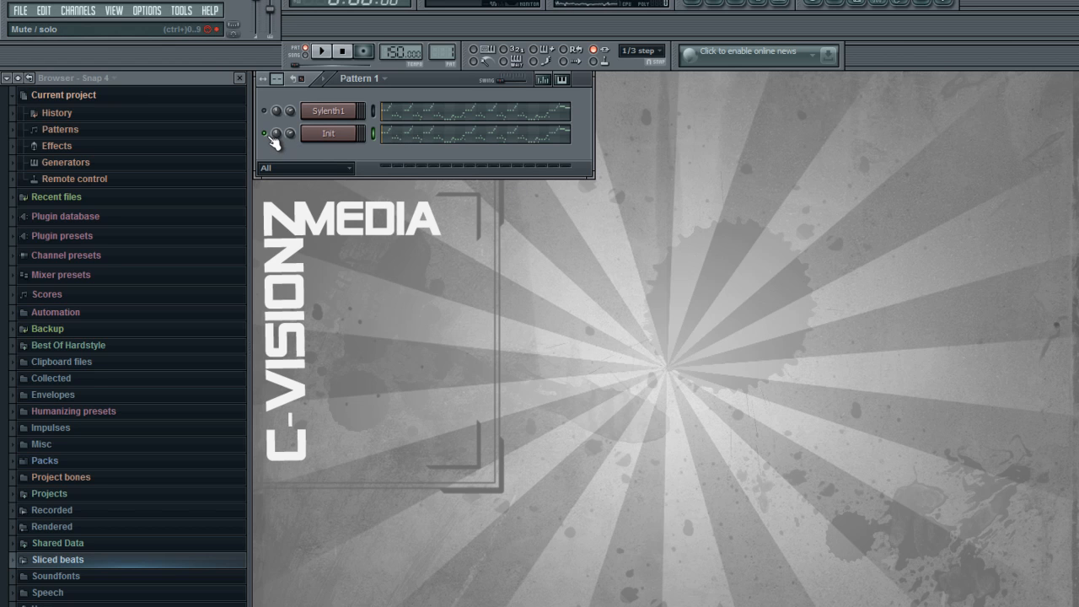